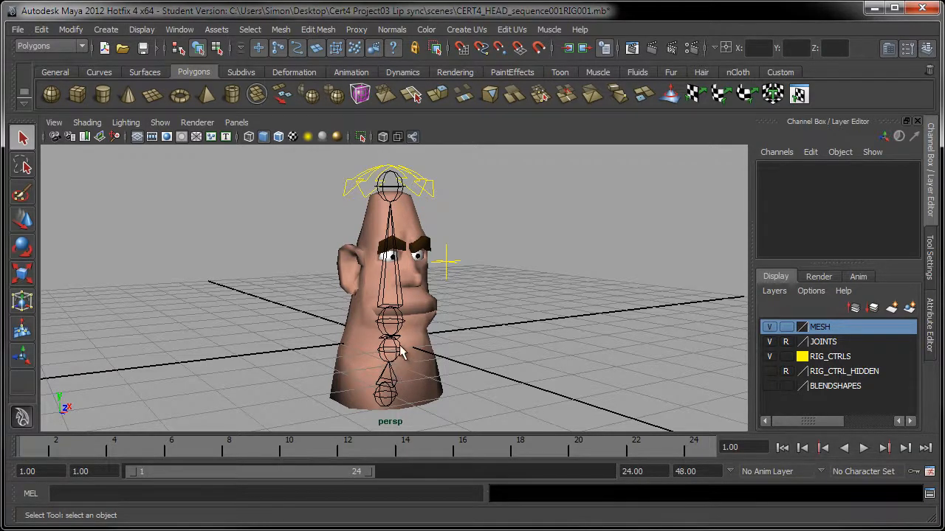
{"action": "mouse_move", "coordinate": [413, 333]}
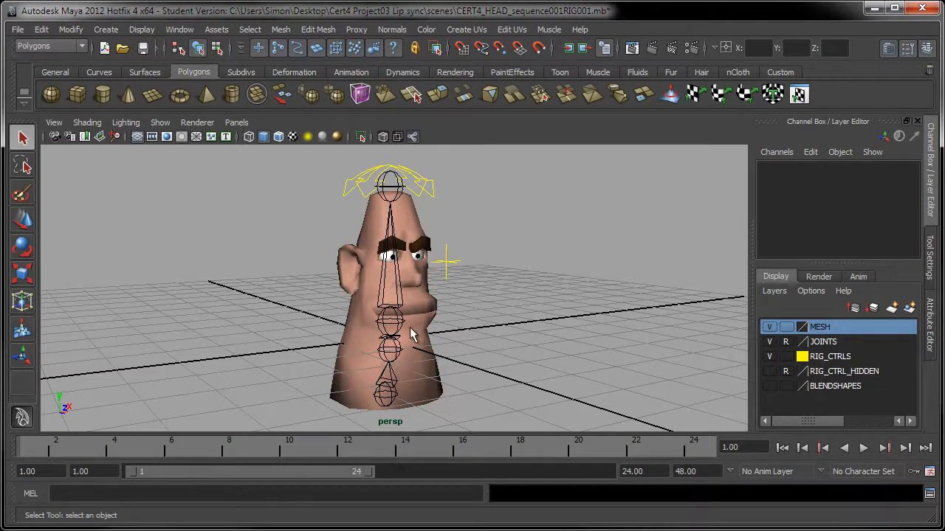
{"action": "mouse_move", "coordinate": [406, 310]}
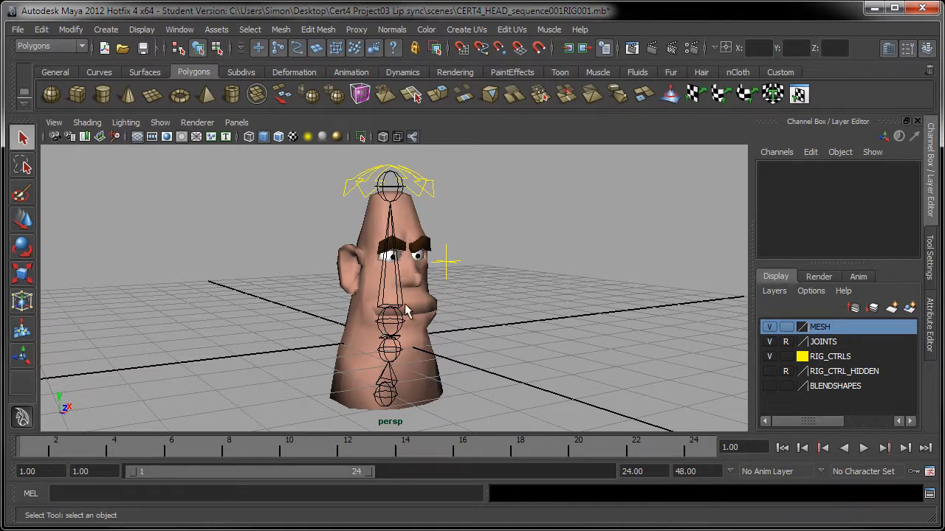
{"action": "mouse_move", "coordinate": [136, 245]}
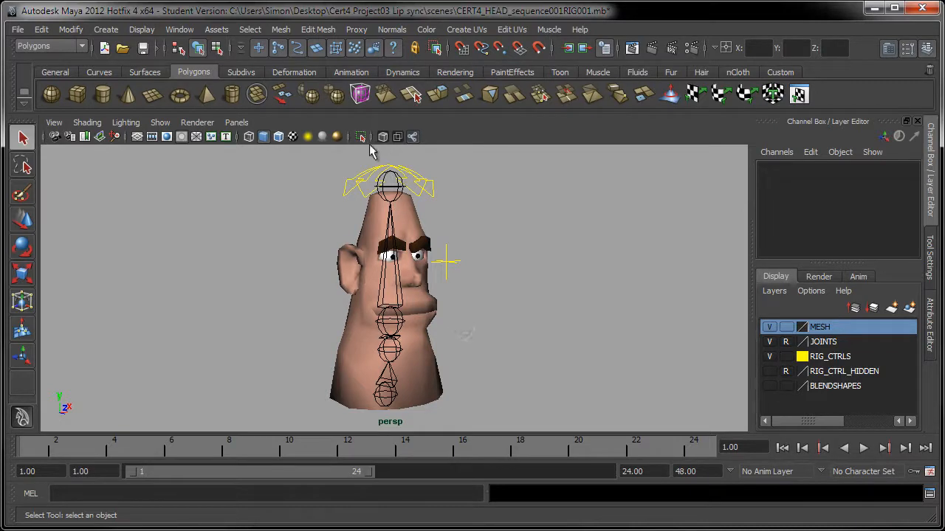
- Show the panel toolbar with shading icons in the perspective viewport
{"action": "left_click", "coordinate": [770, 342]}
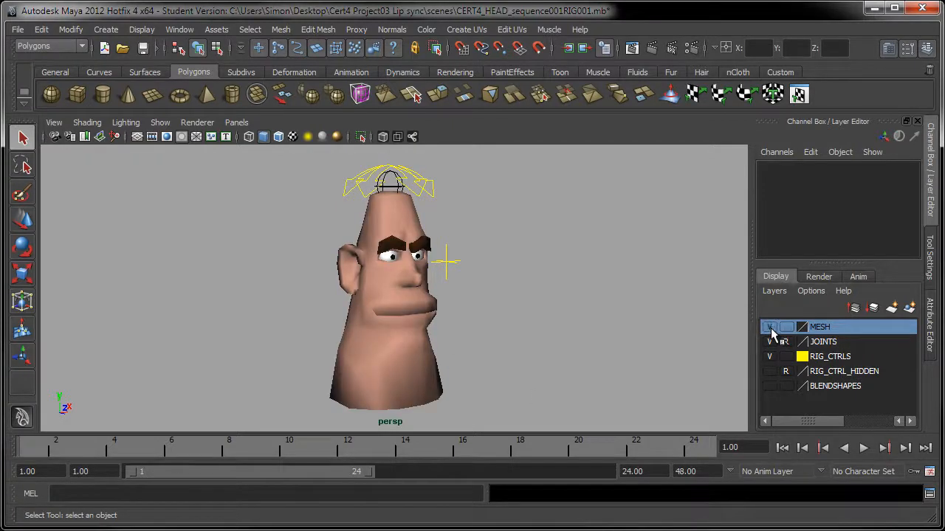
- Hide the JOINTS display layer so only the head mesh and controls remain
{"action": "left_click", "coordinate": [42, 29]}
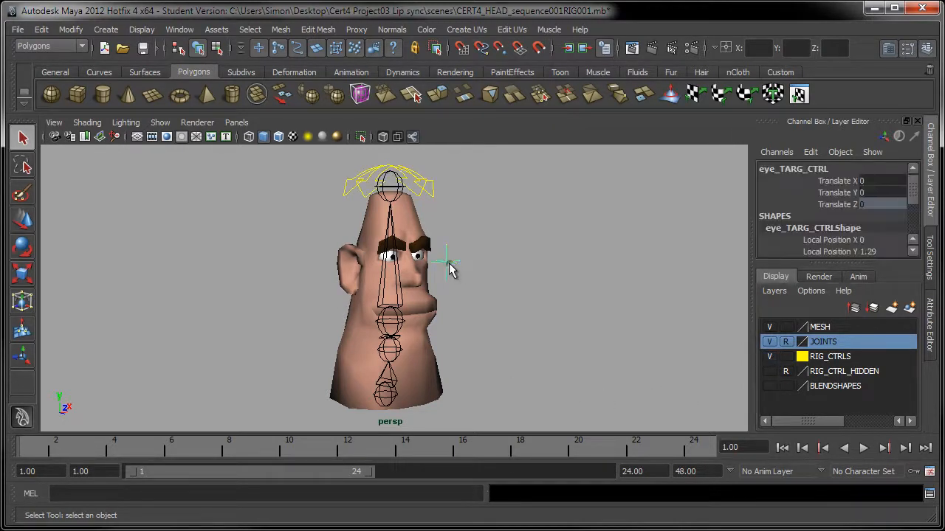
- Select the eye_TARG_CTRL locator to load its attributes in the Channel Box
{"action": "left_click", "coordinate": [442, 263]}
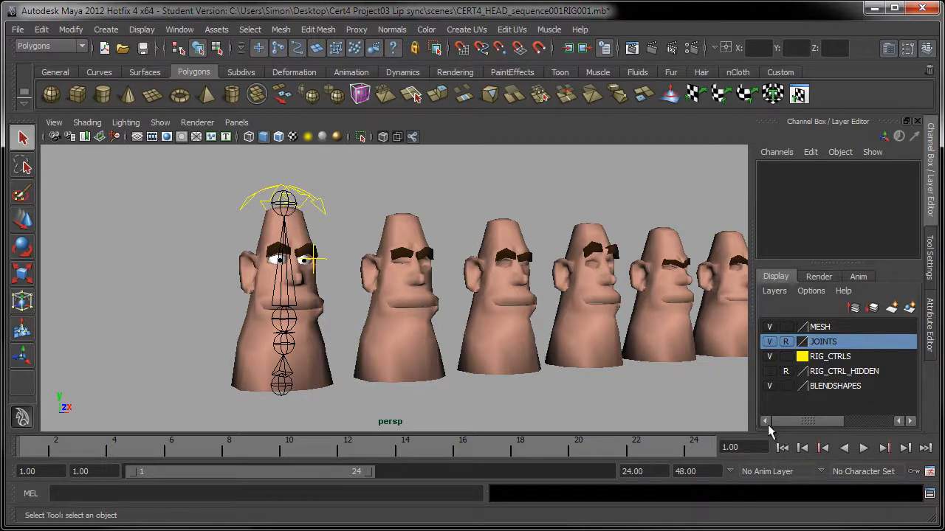
{"action": "mouse_move", "coordinate": [597, 396]}
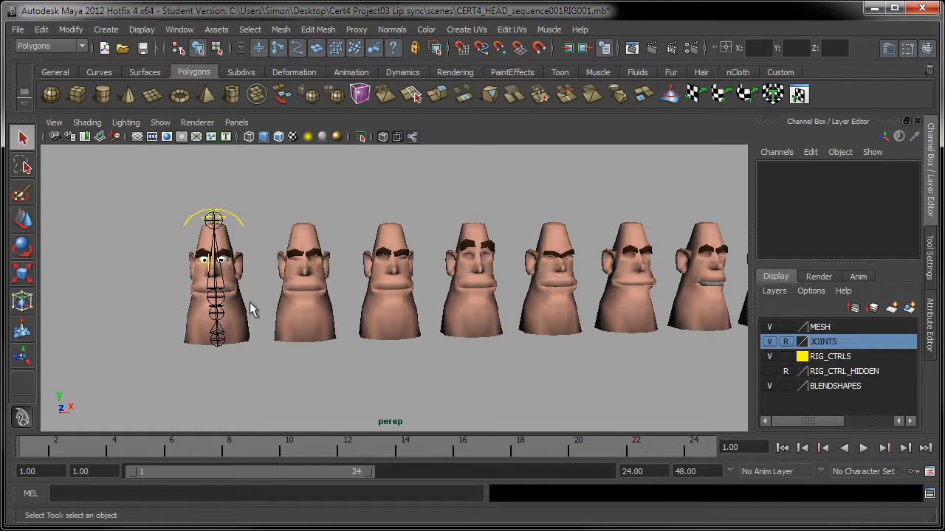
- Select the VISEME_FV head at the end of the blend-shape row
{"action": "left_click", "coordinate": [701, 277]}
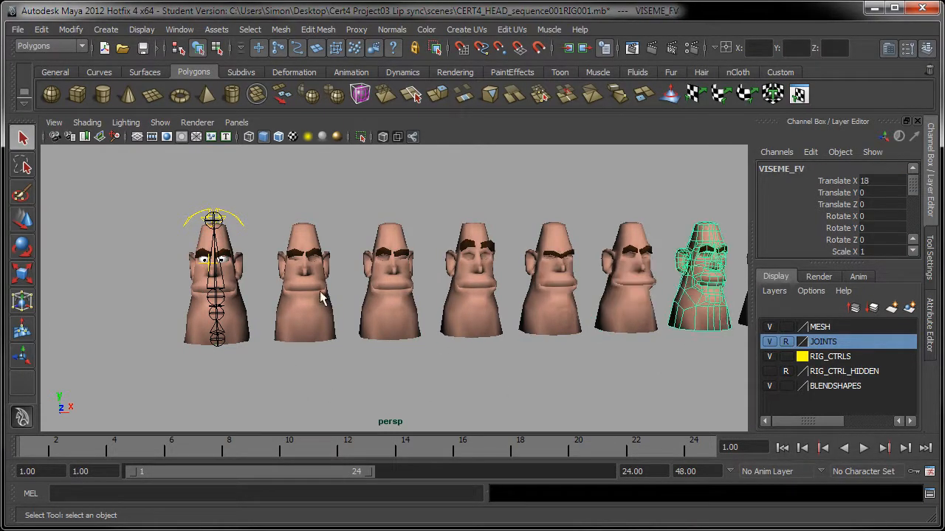